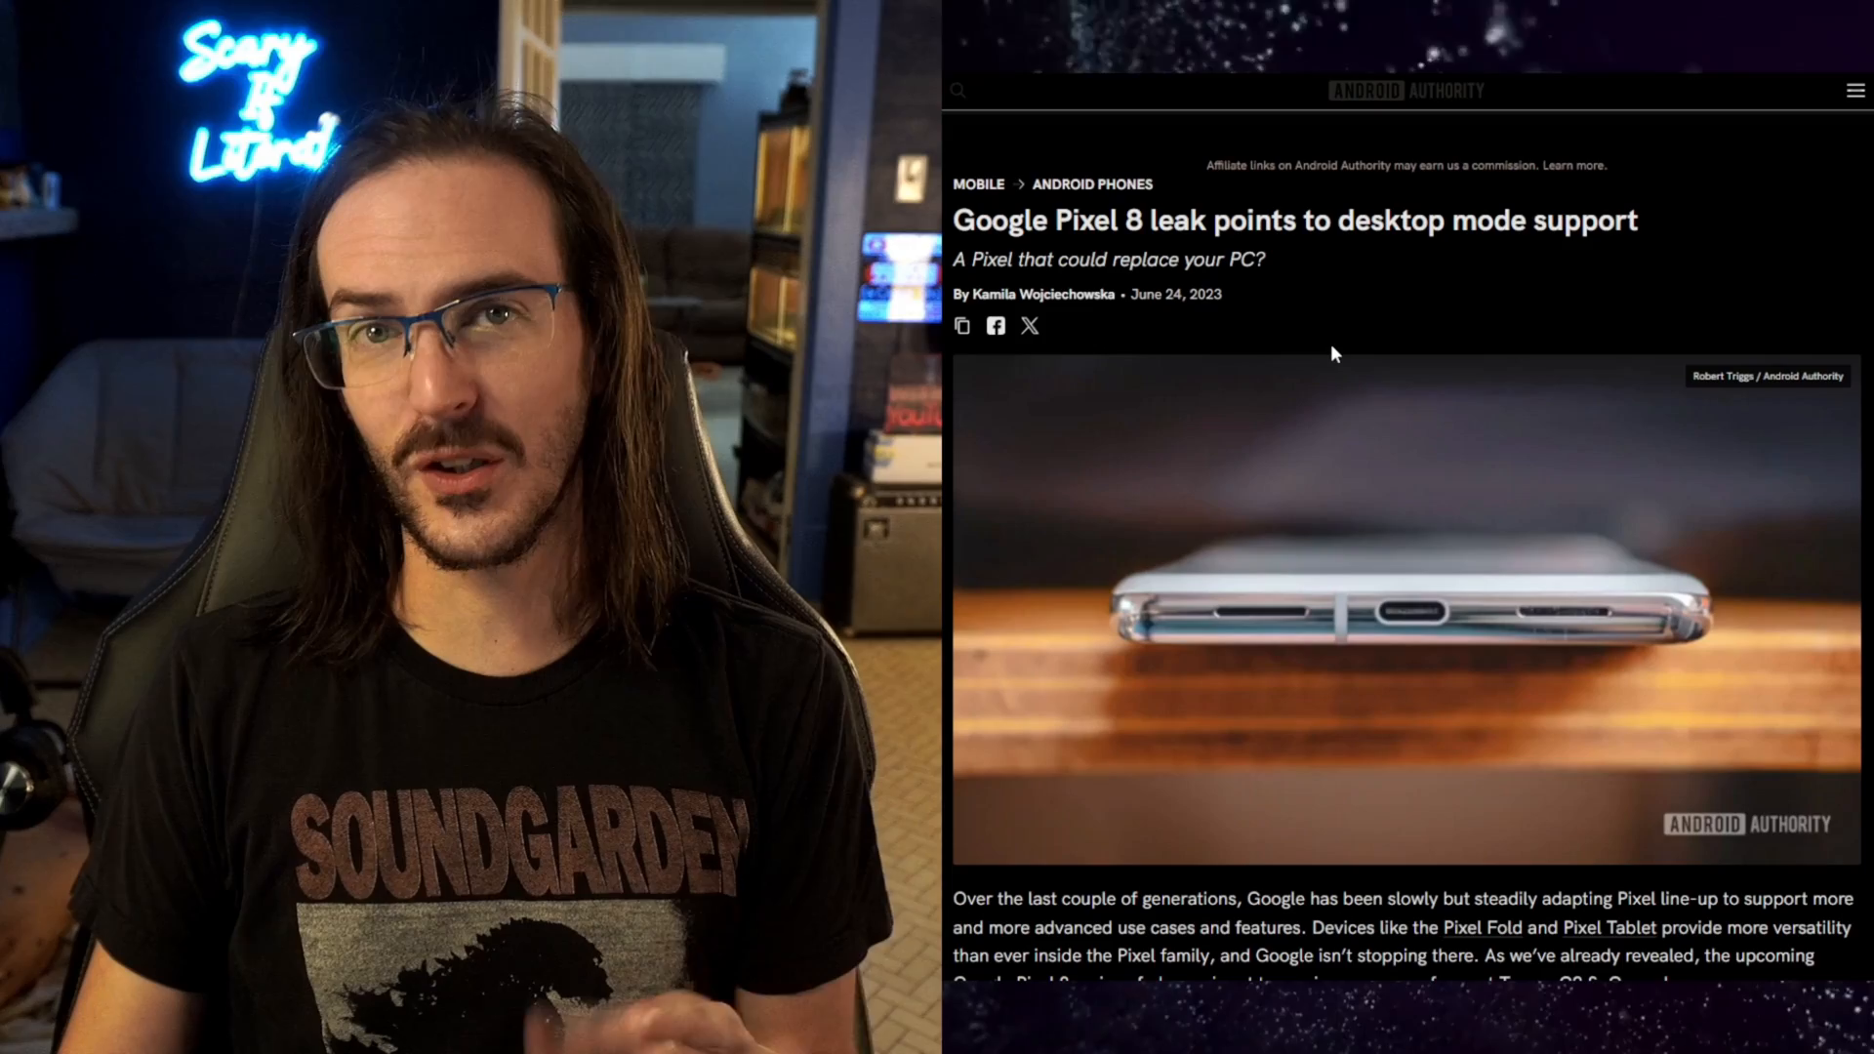
# - Scroll the Pixel 8 desktop mode leak article to its intro on USB DisplayPort alternate mode
pyautogui.scroll(-3)
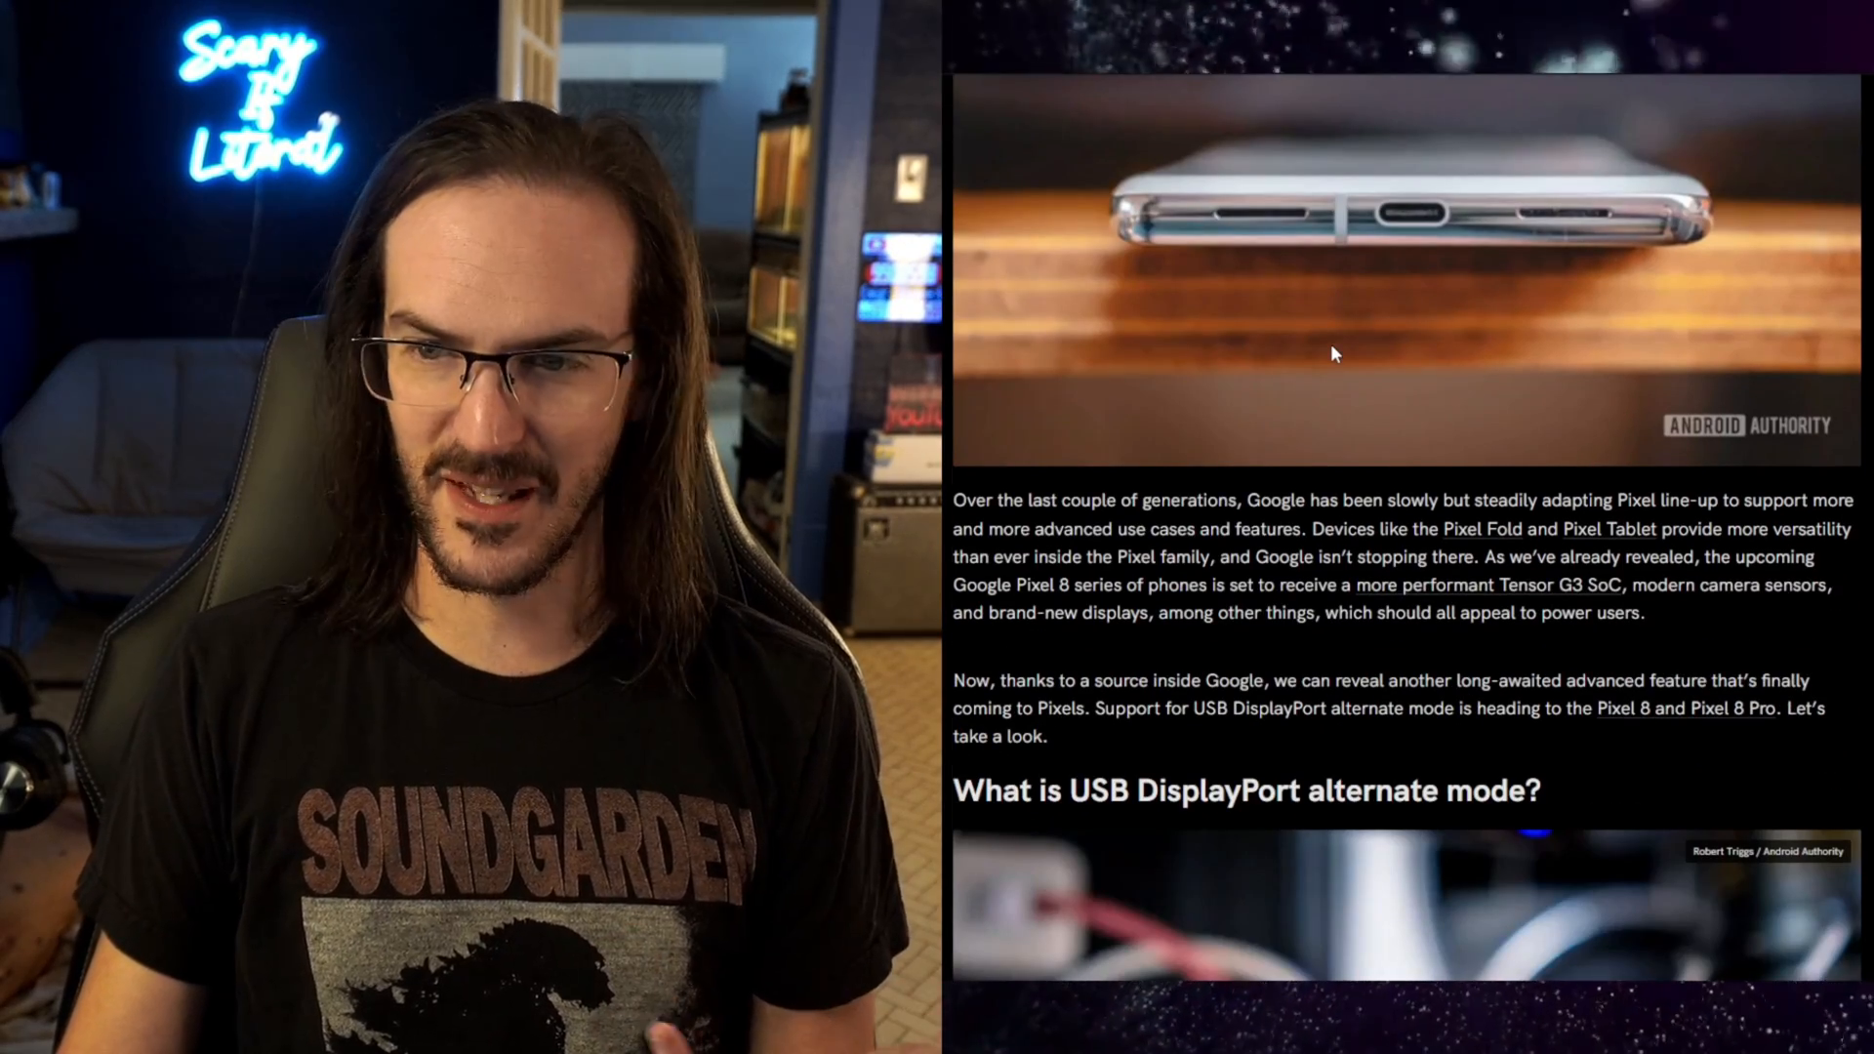
pyautogui.scroll(-3)
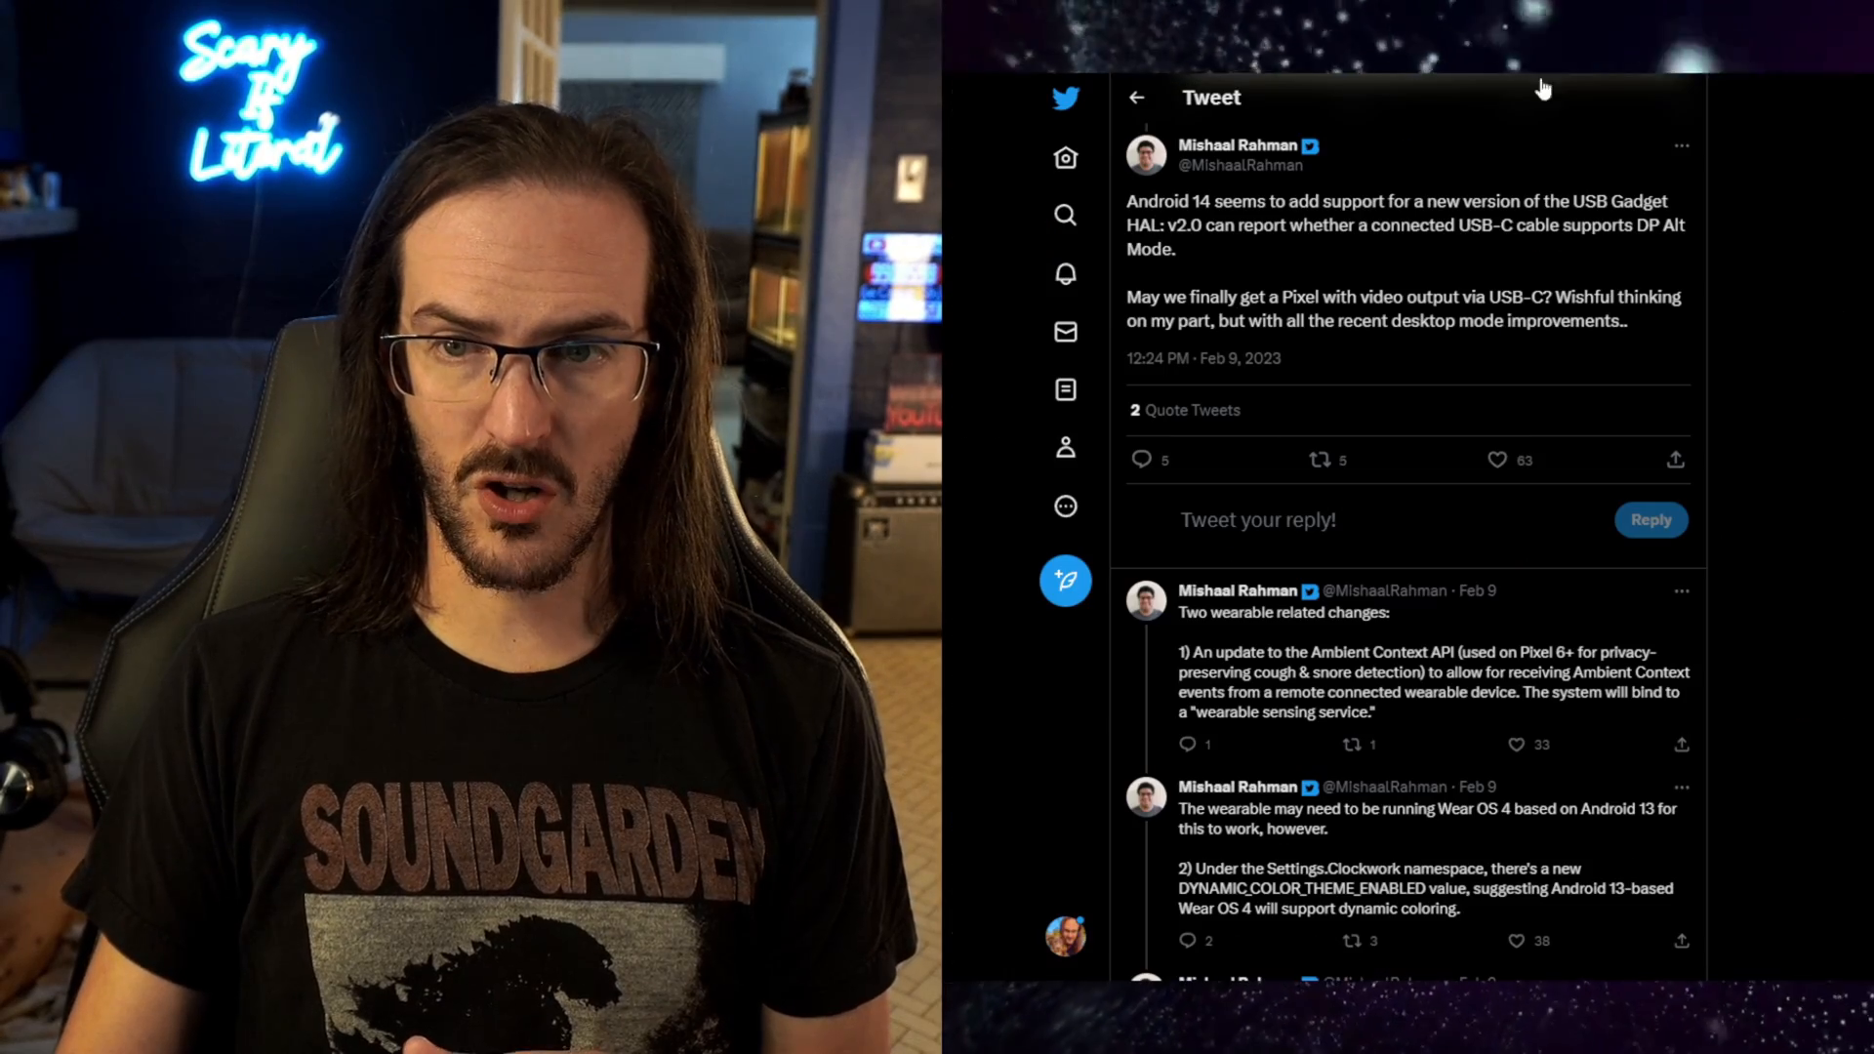
pyautogui.moveTo(1640, 416)
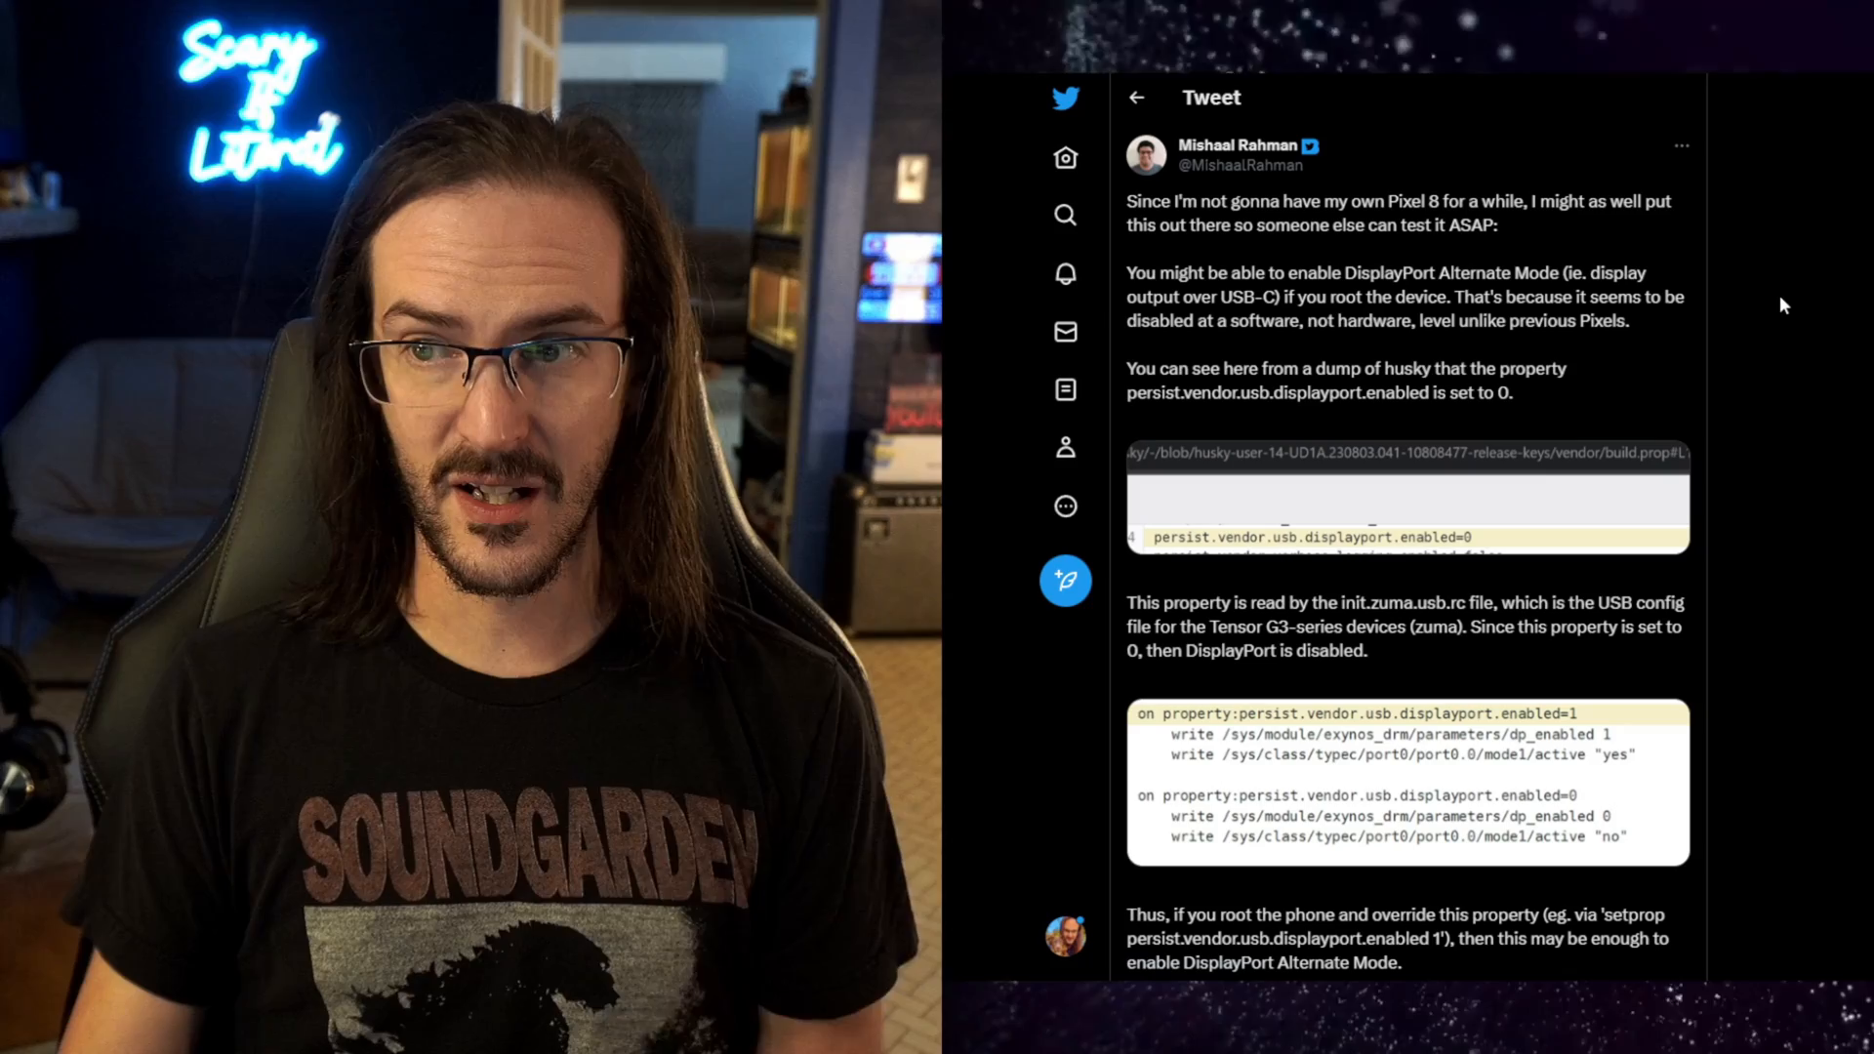
# - Scroll the rooting thread to the Oct 6 reply and highlight 'This method didn't work…'
pyautogui.scroll(-3)
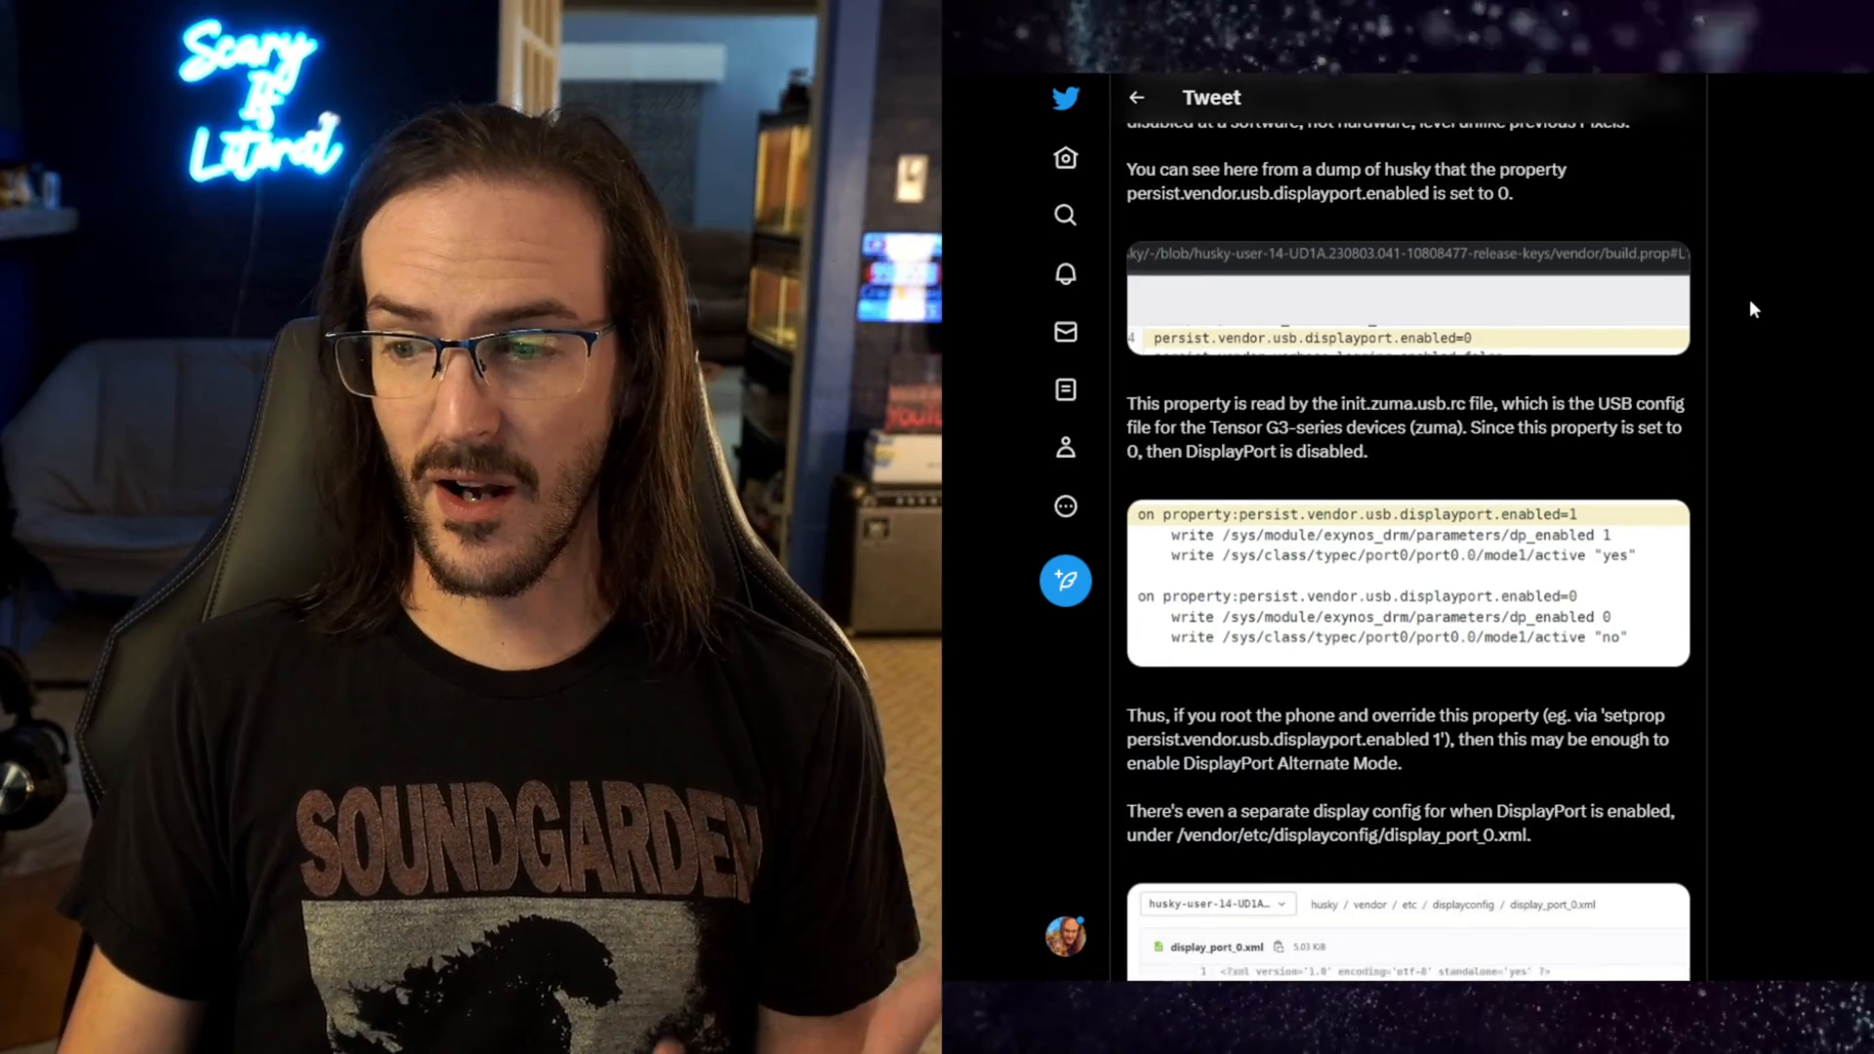
pyautogui.scroll(-3)
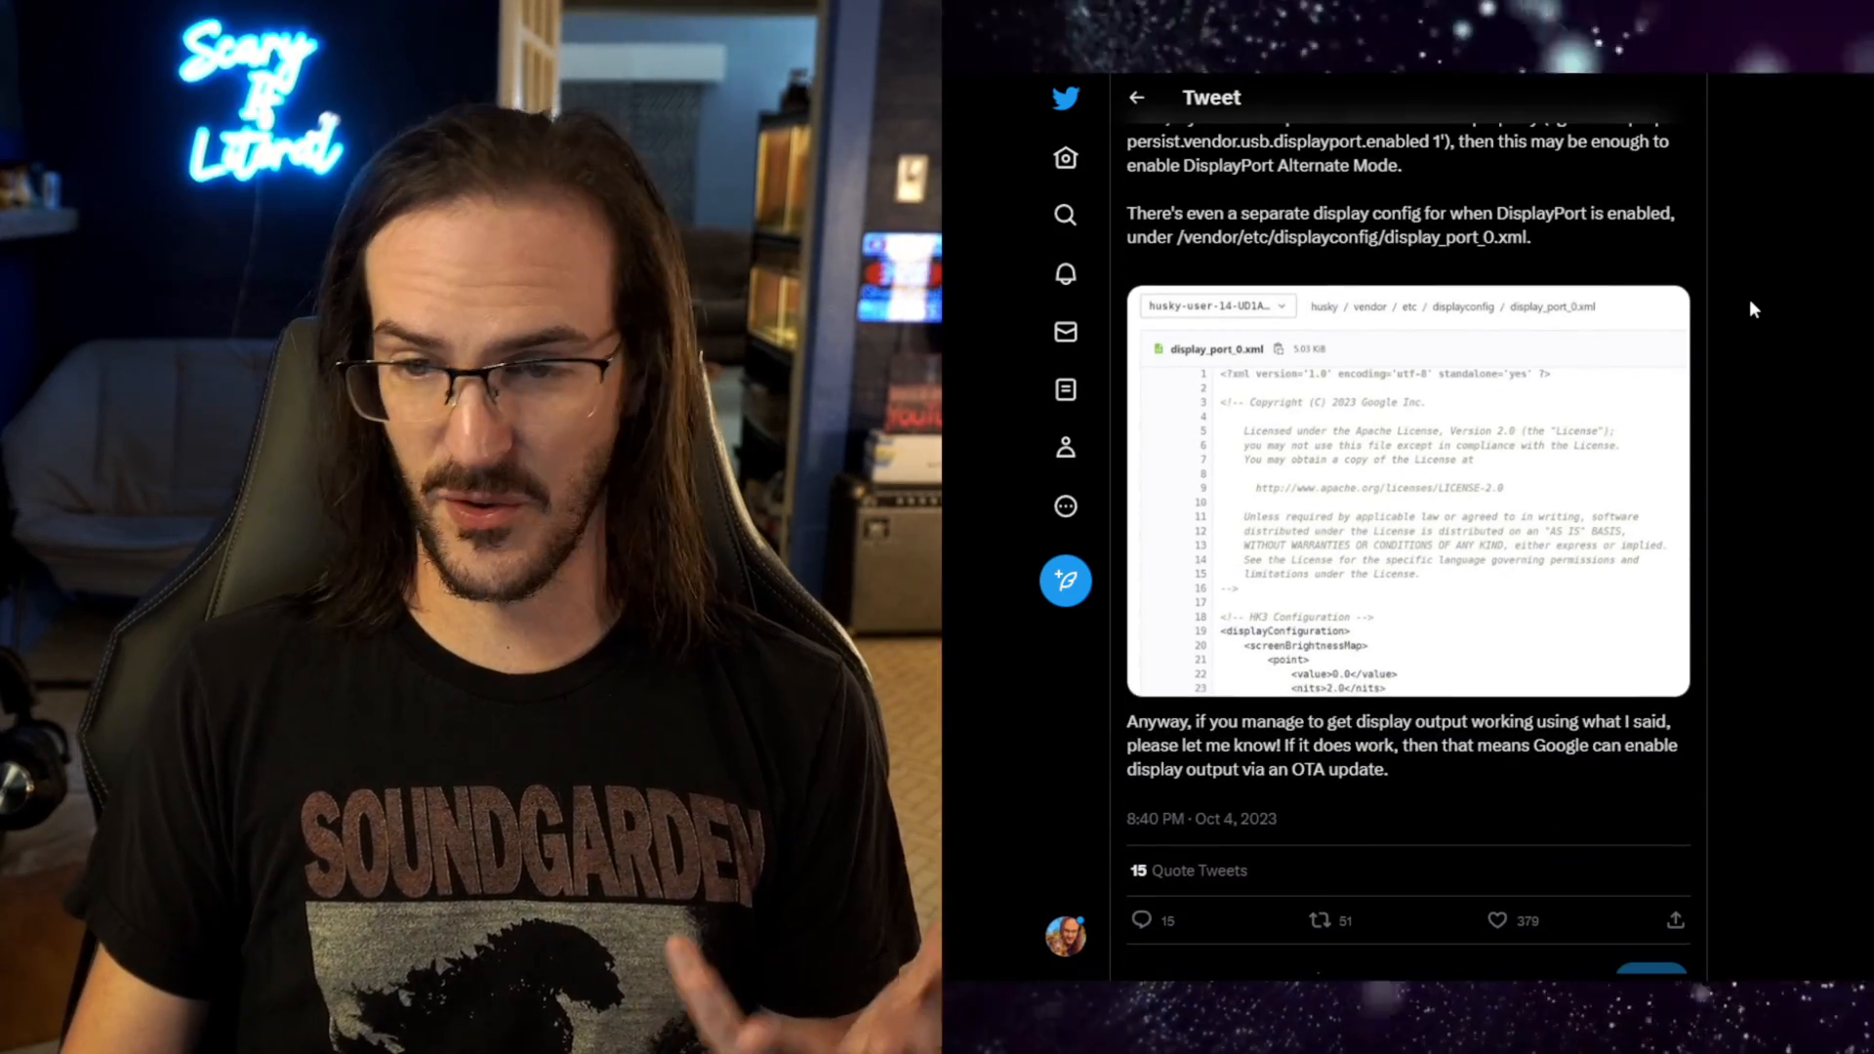
pyautogui.scroll(-3)
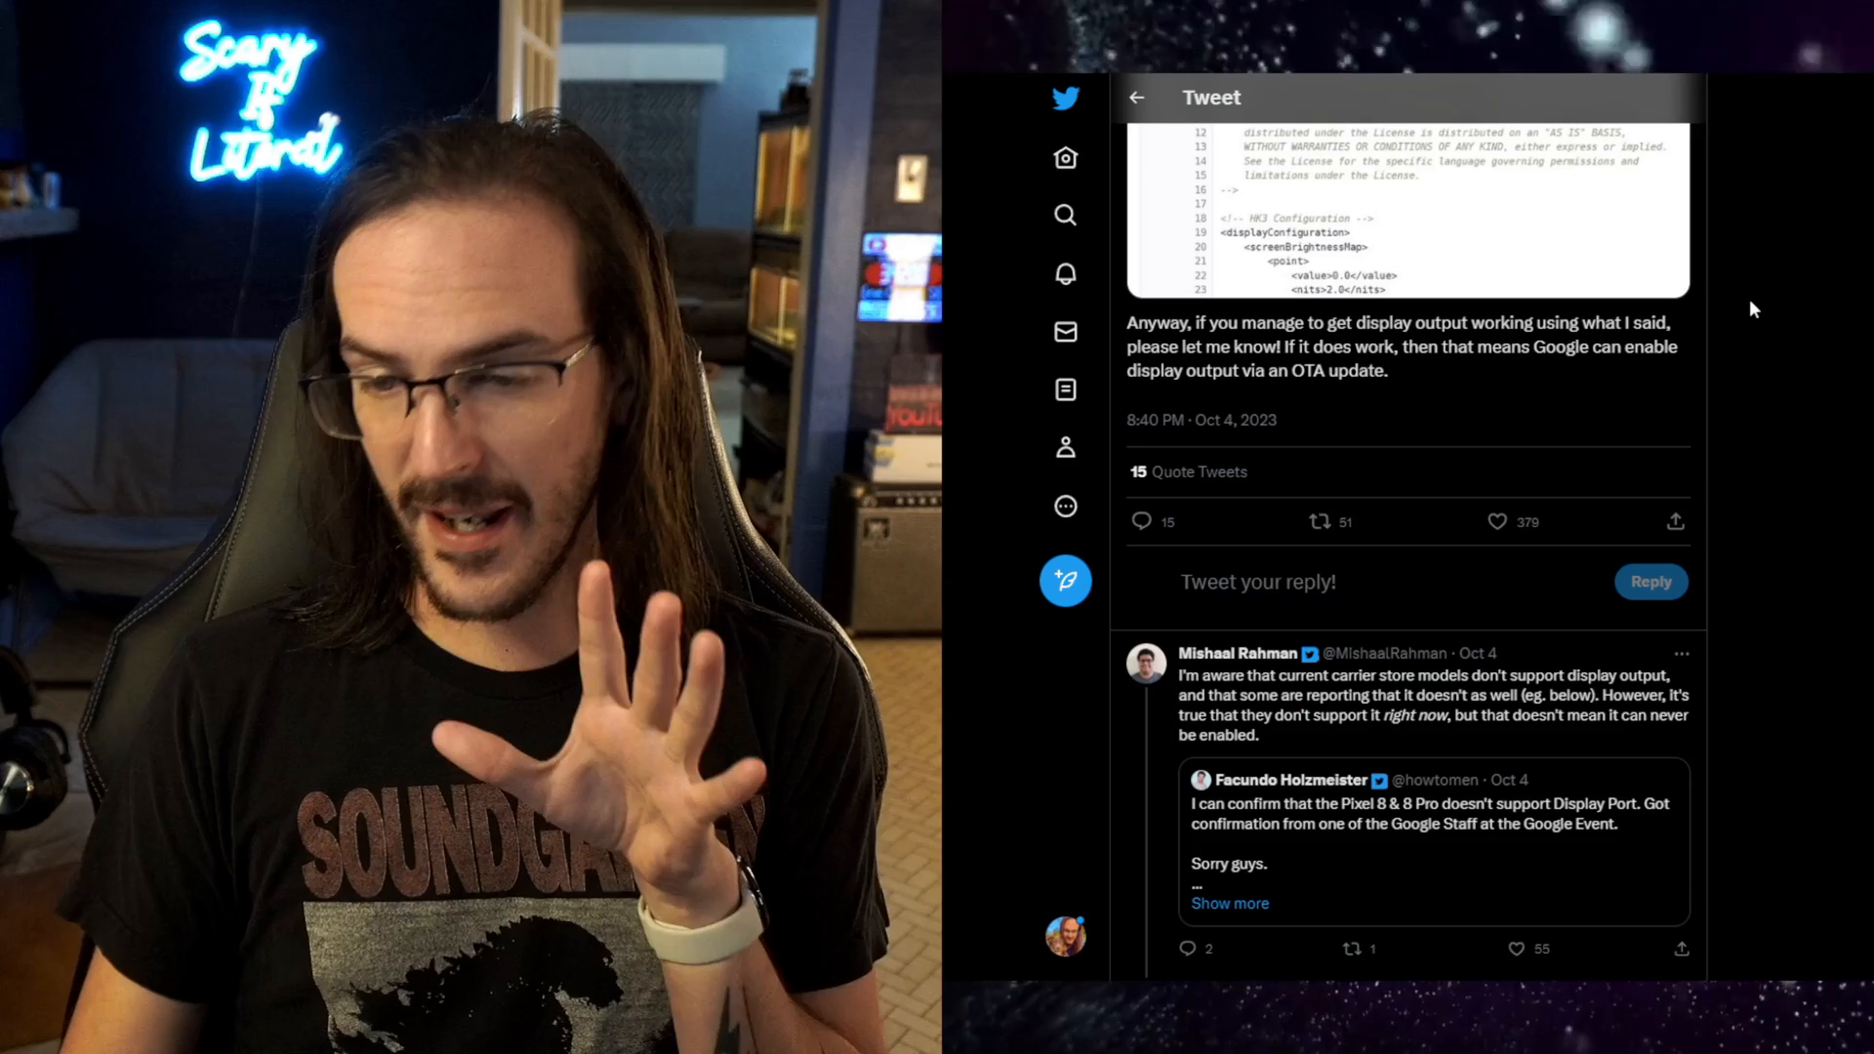
pyautogui.scroll(-3)
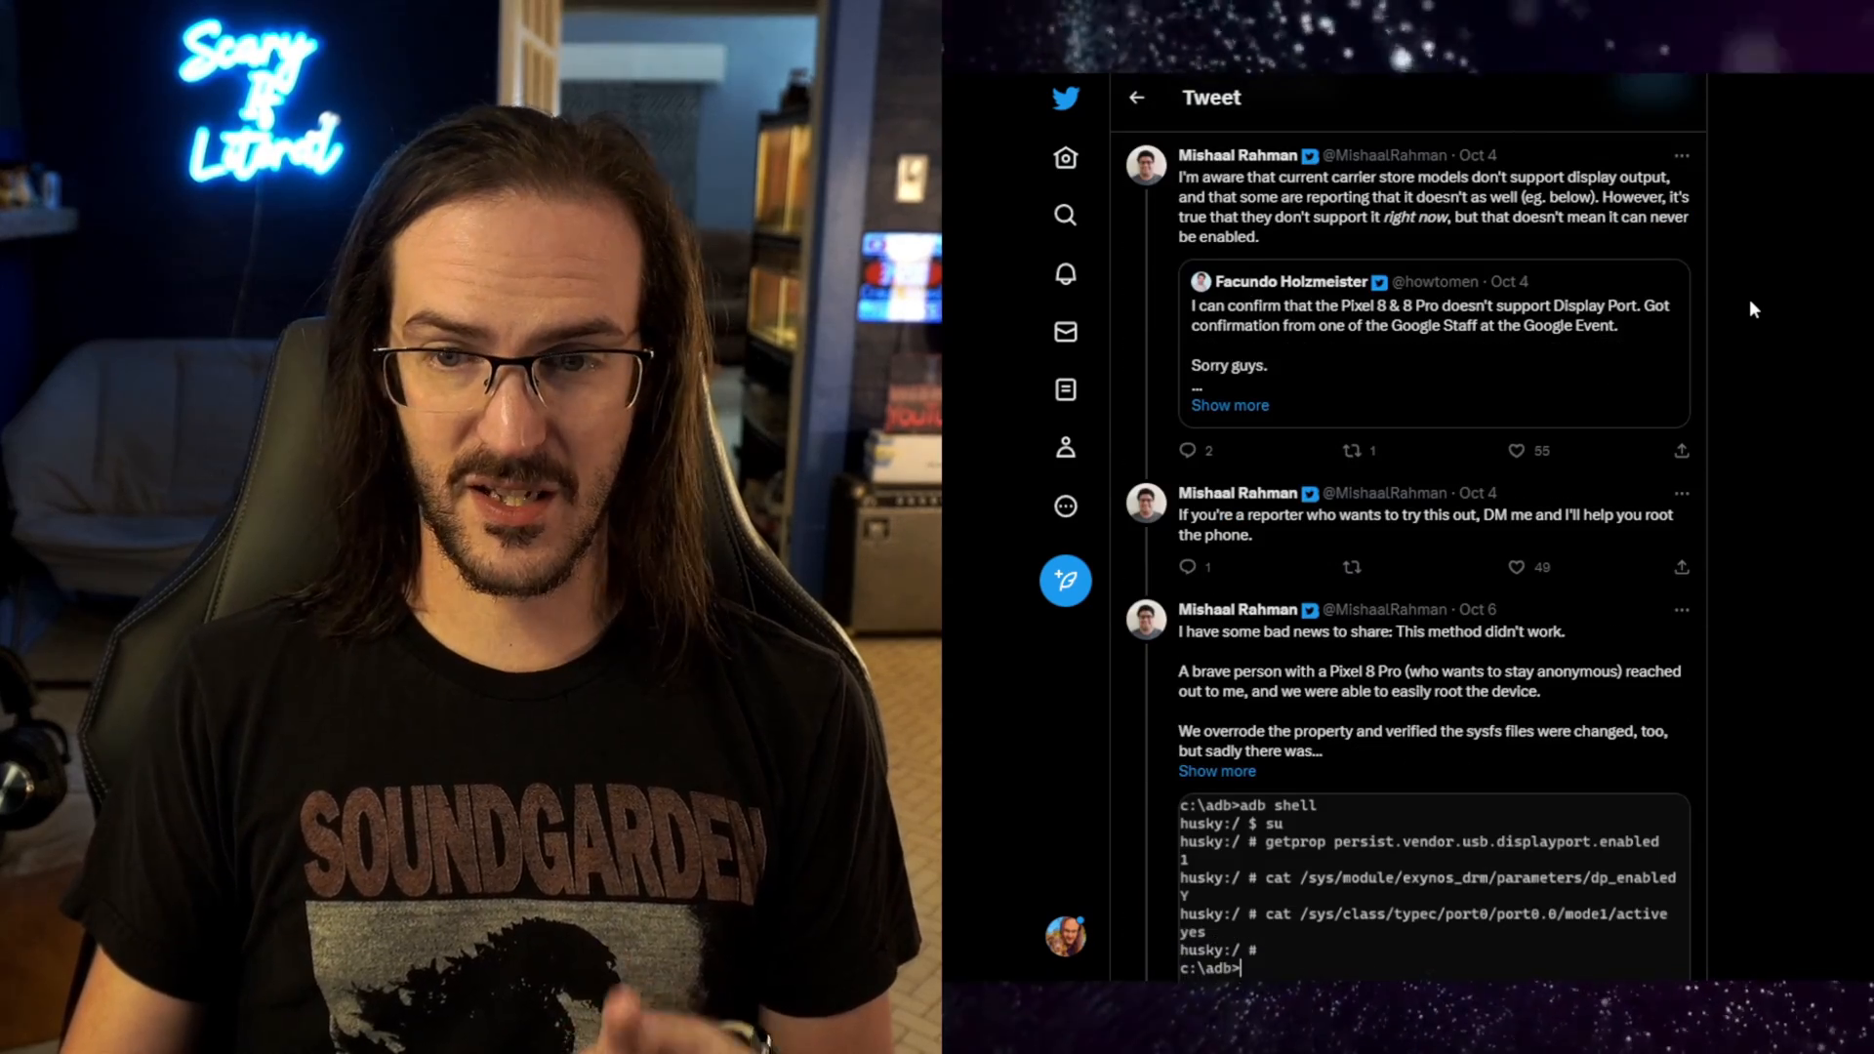
pyautogui.scroll(-3)
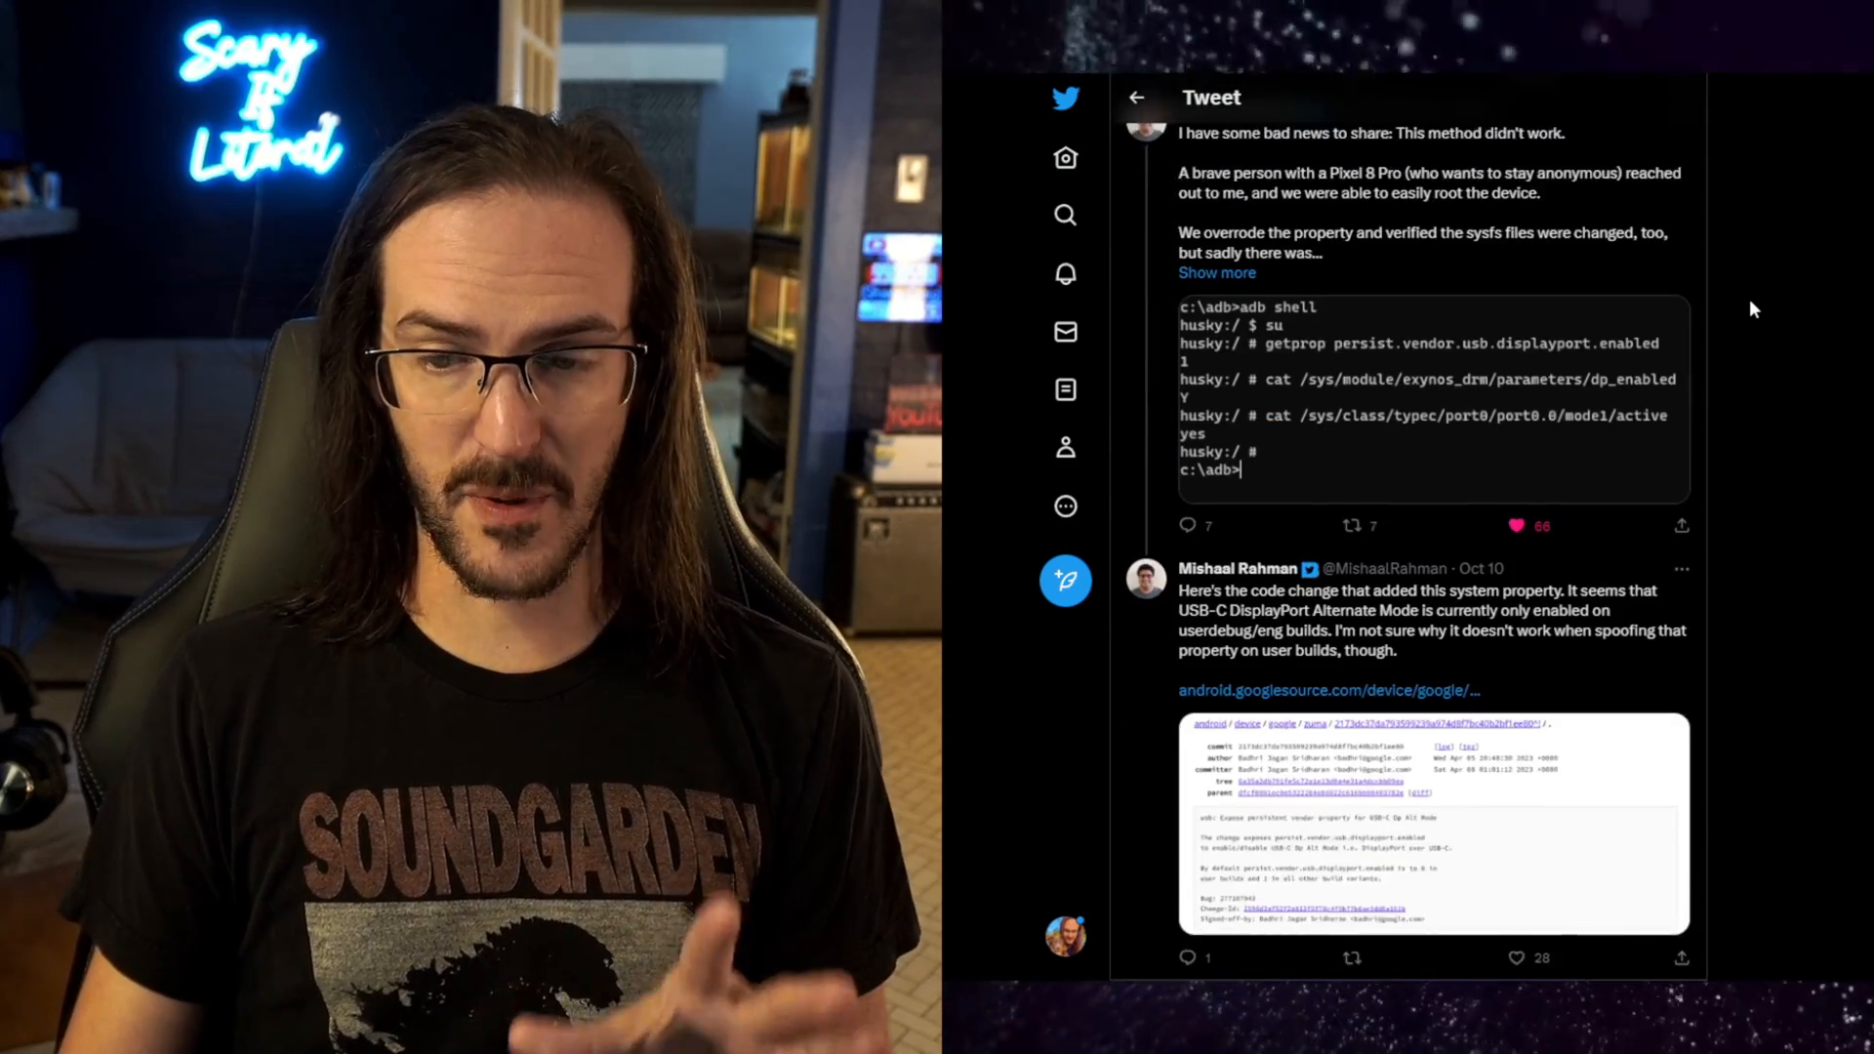
pyautogui.scroll(3)
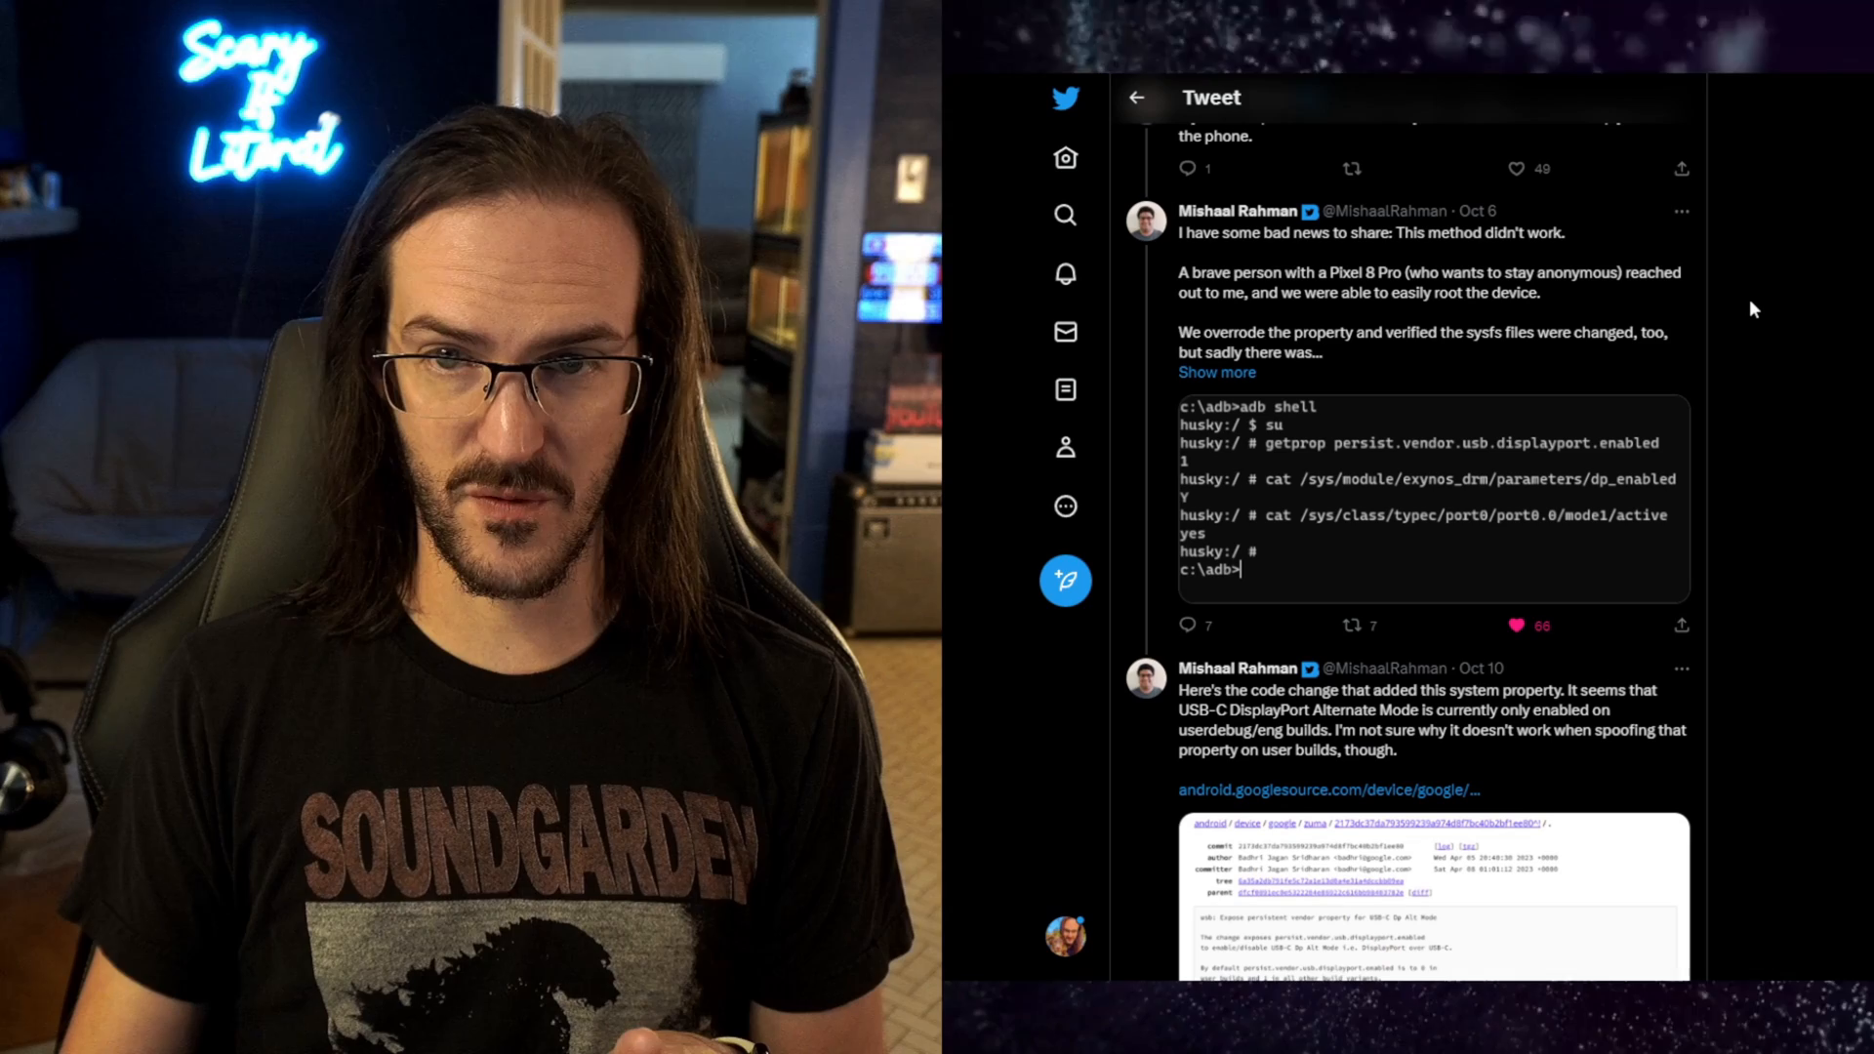
pyautogui.doubleClick(1422, 234)
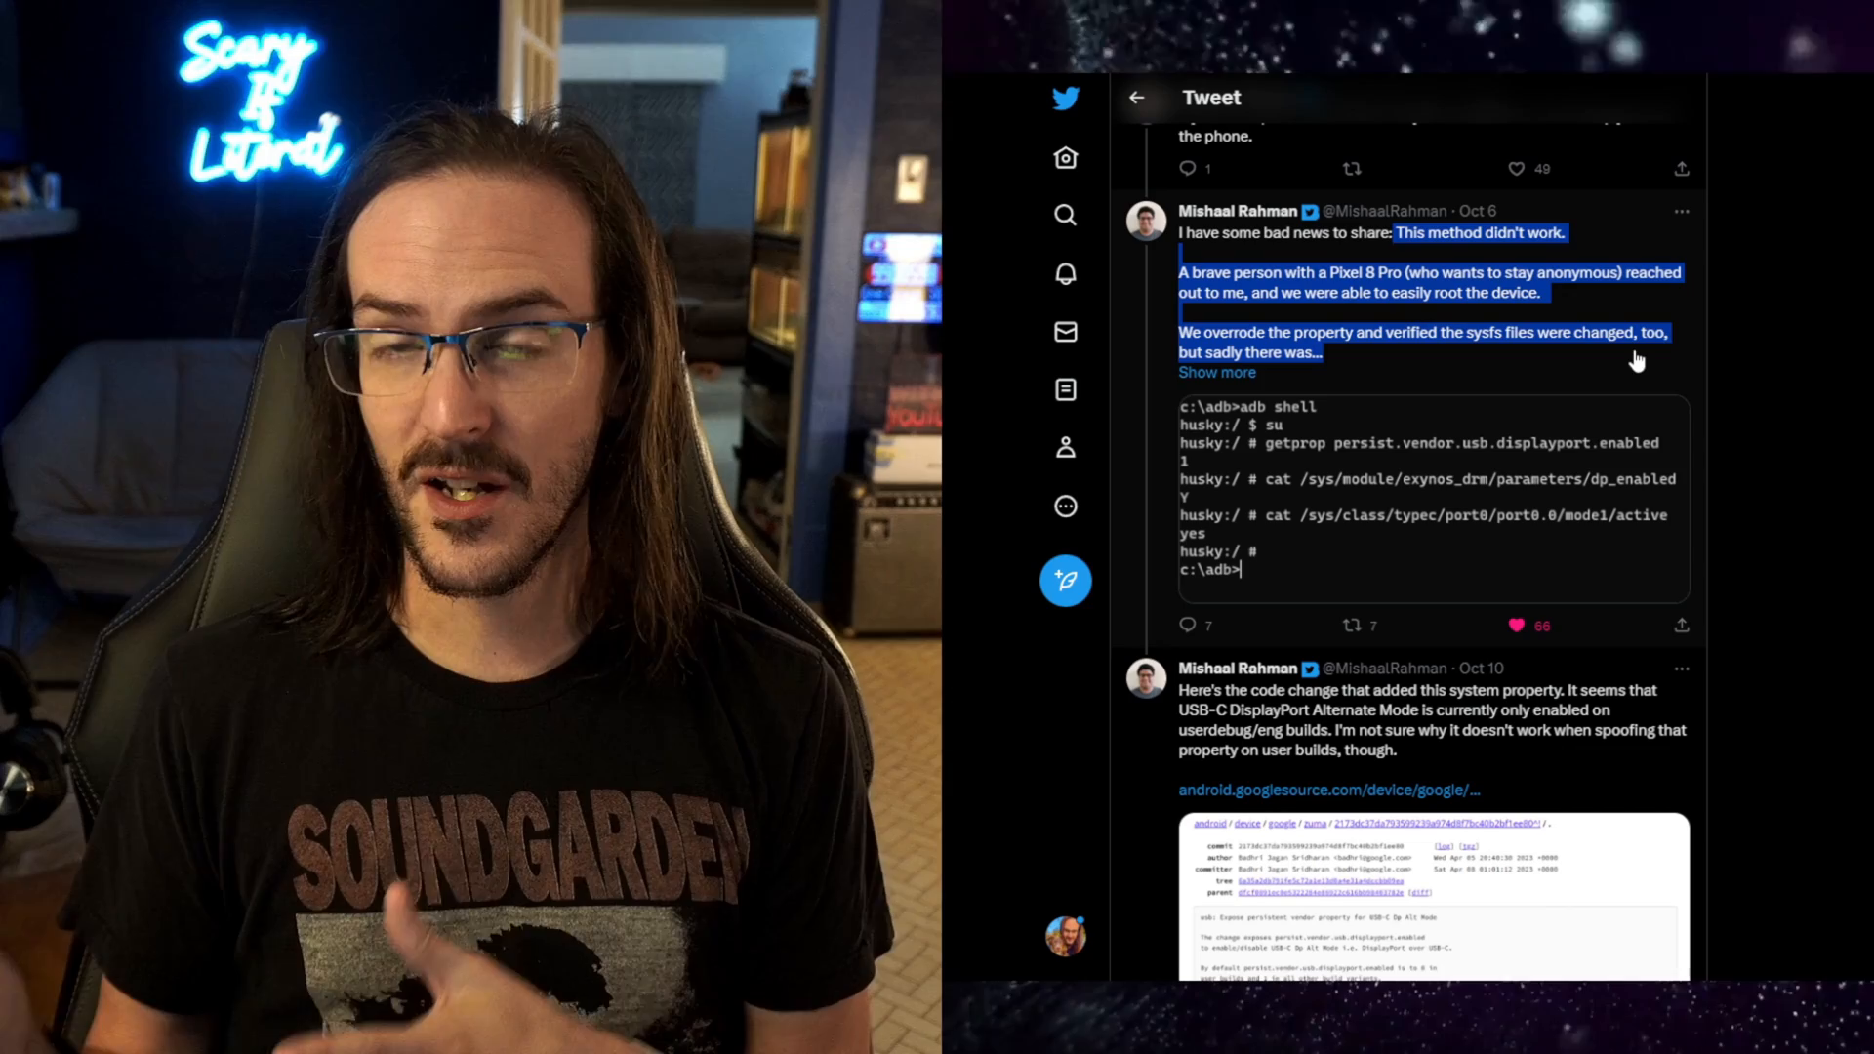
pyautogui.moveTo(1351, 167)
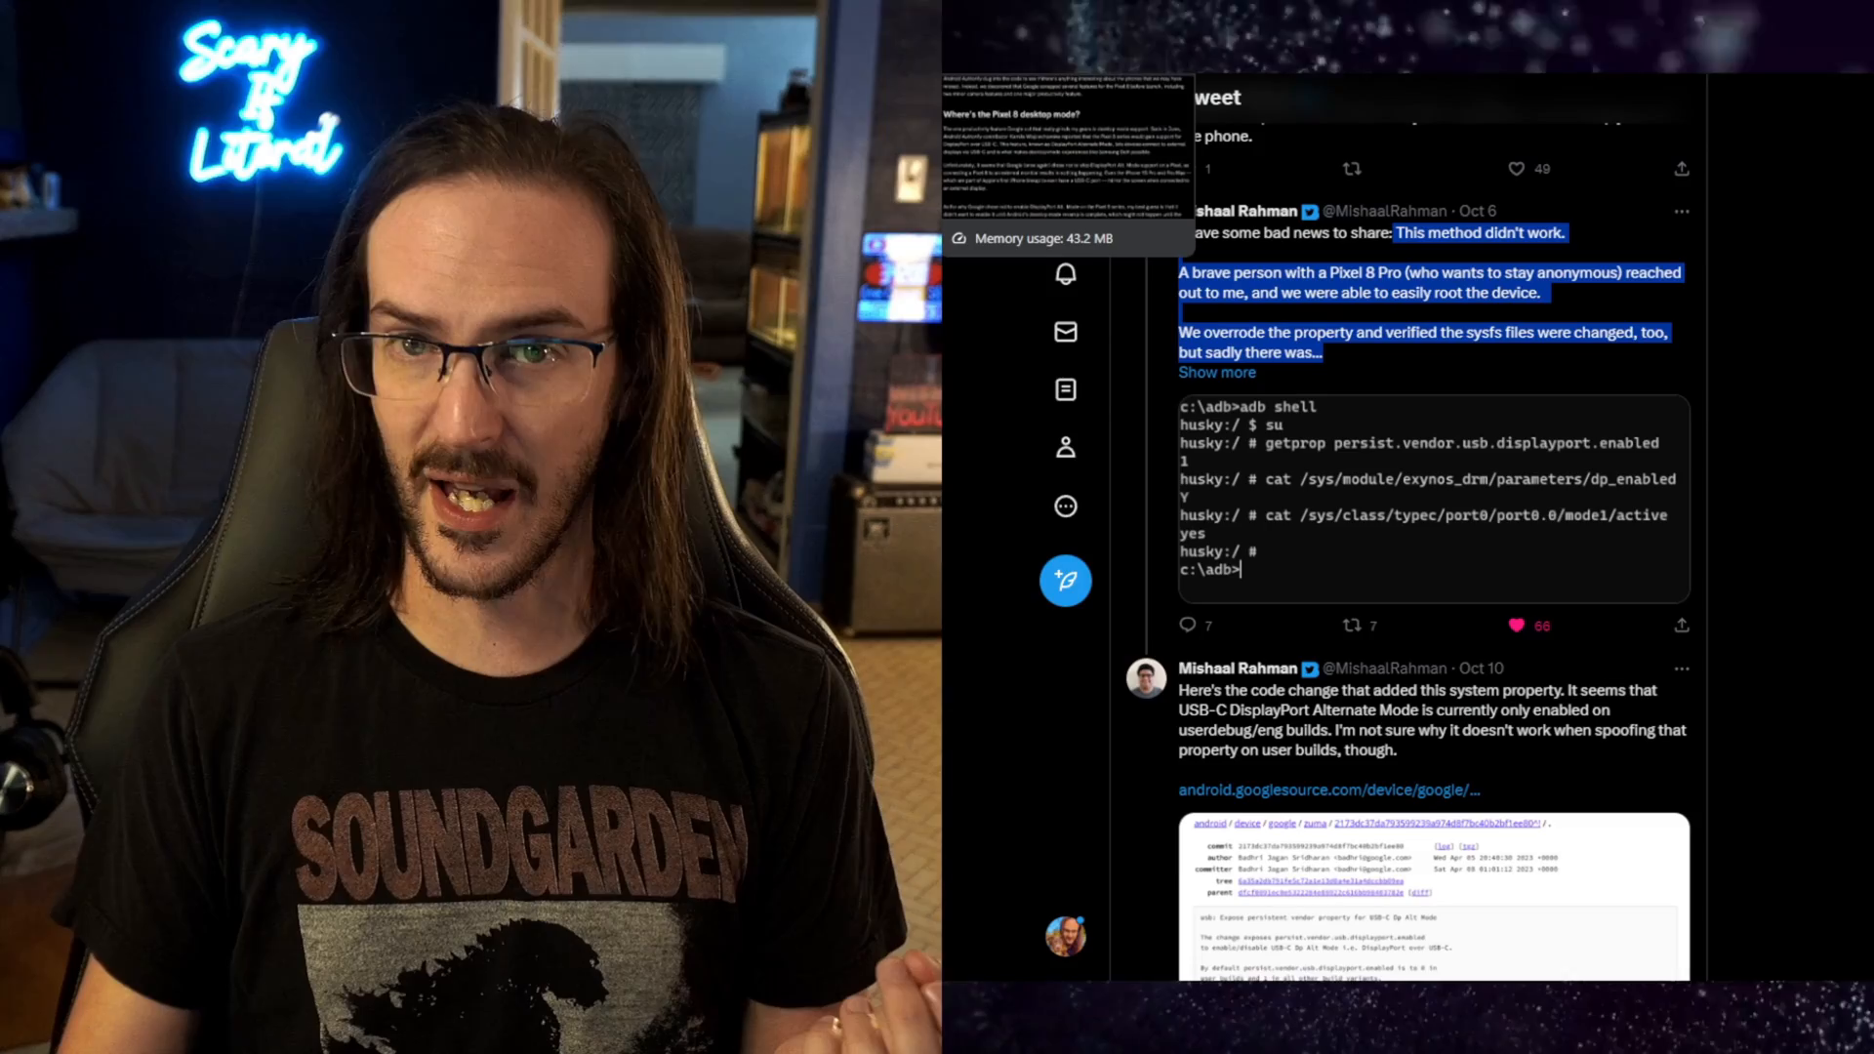
pyautogui.scroll(3)
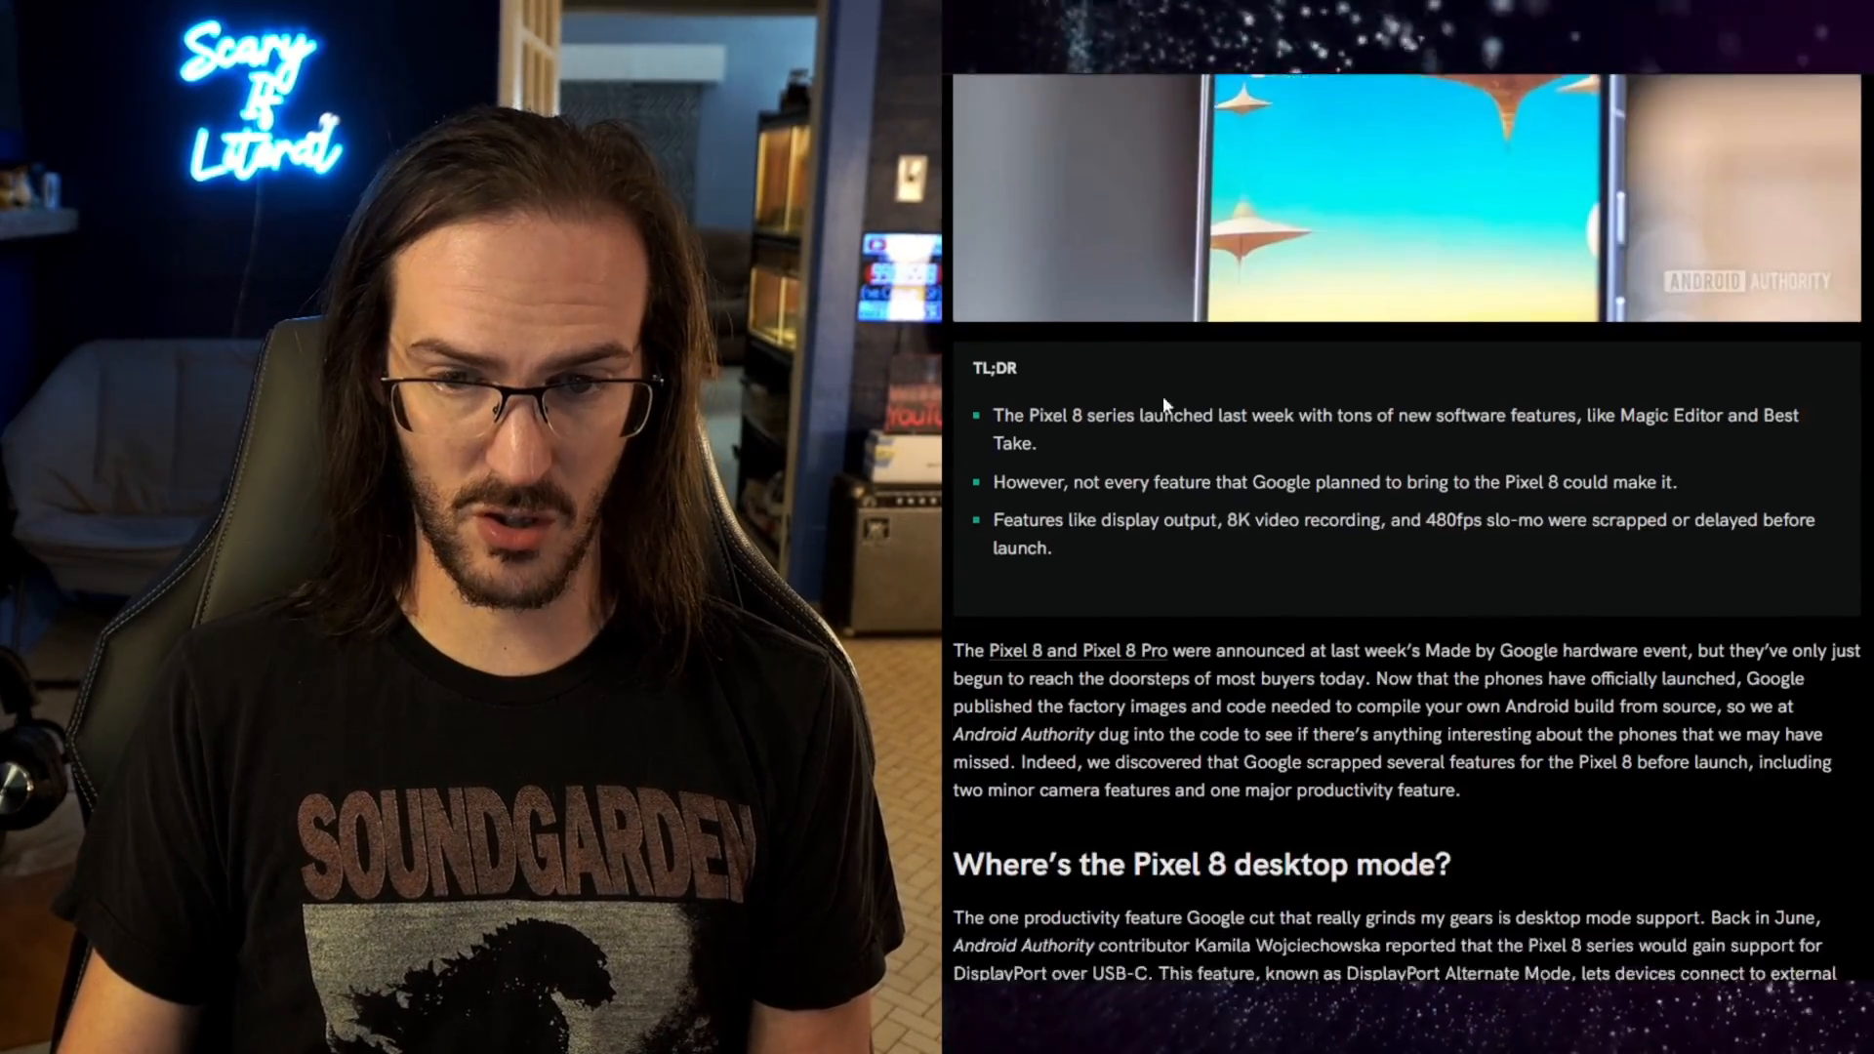
# - Scroll the scrapped-features article to 'Where's the Pixel 8 desktop mode?' and clear the highlight
pyautogui.scroll(-3)
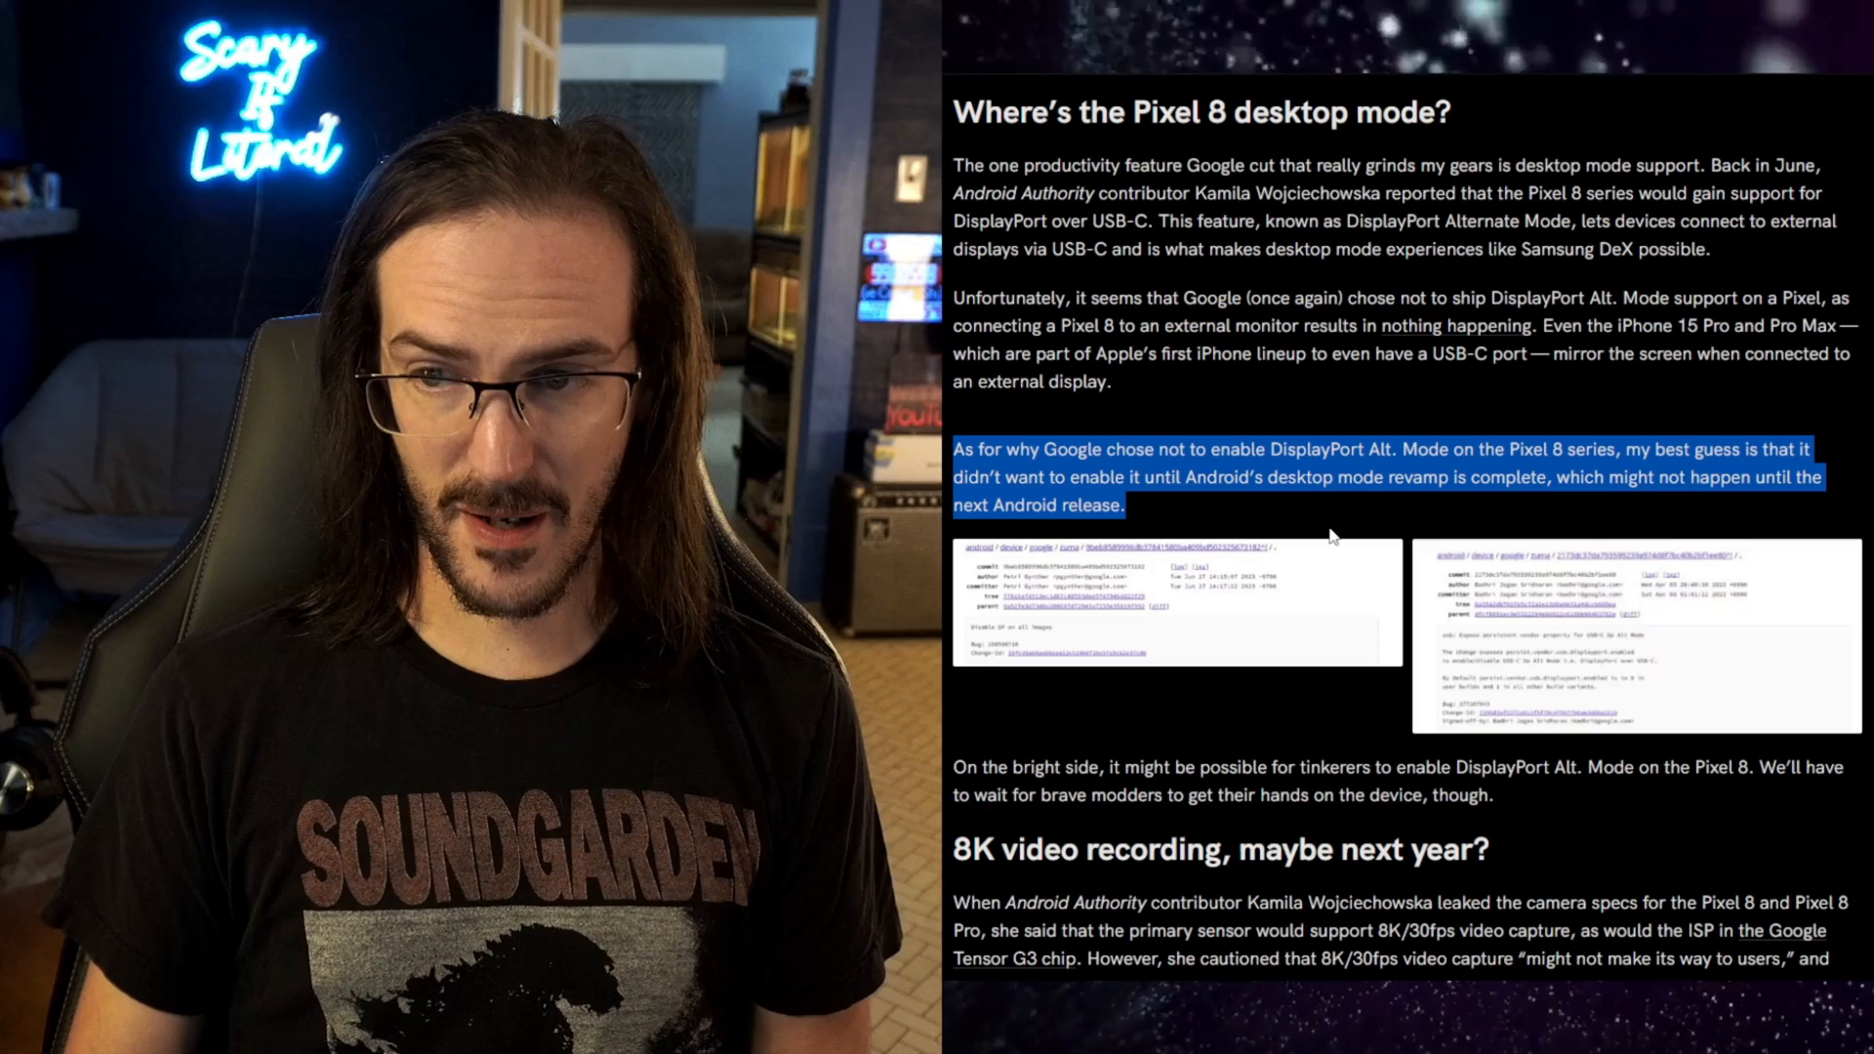
pyautogui.moveTo(1237, 509)
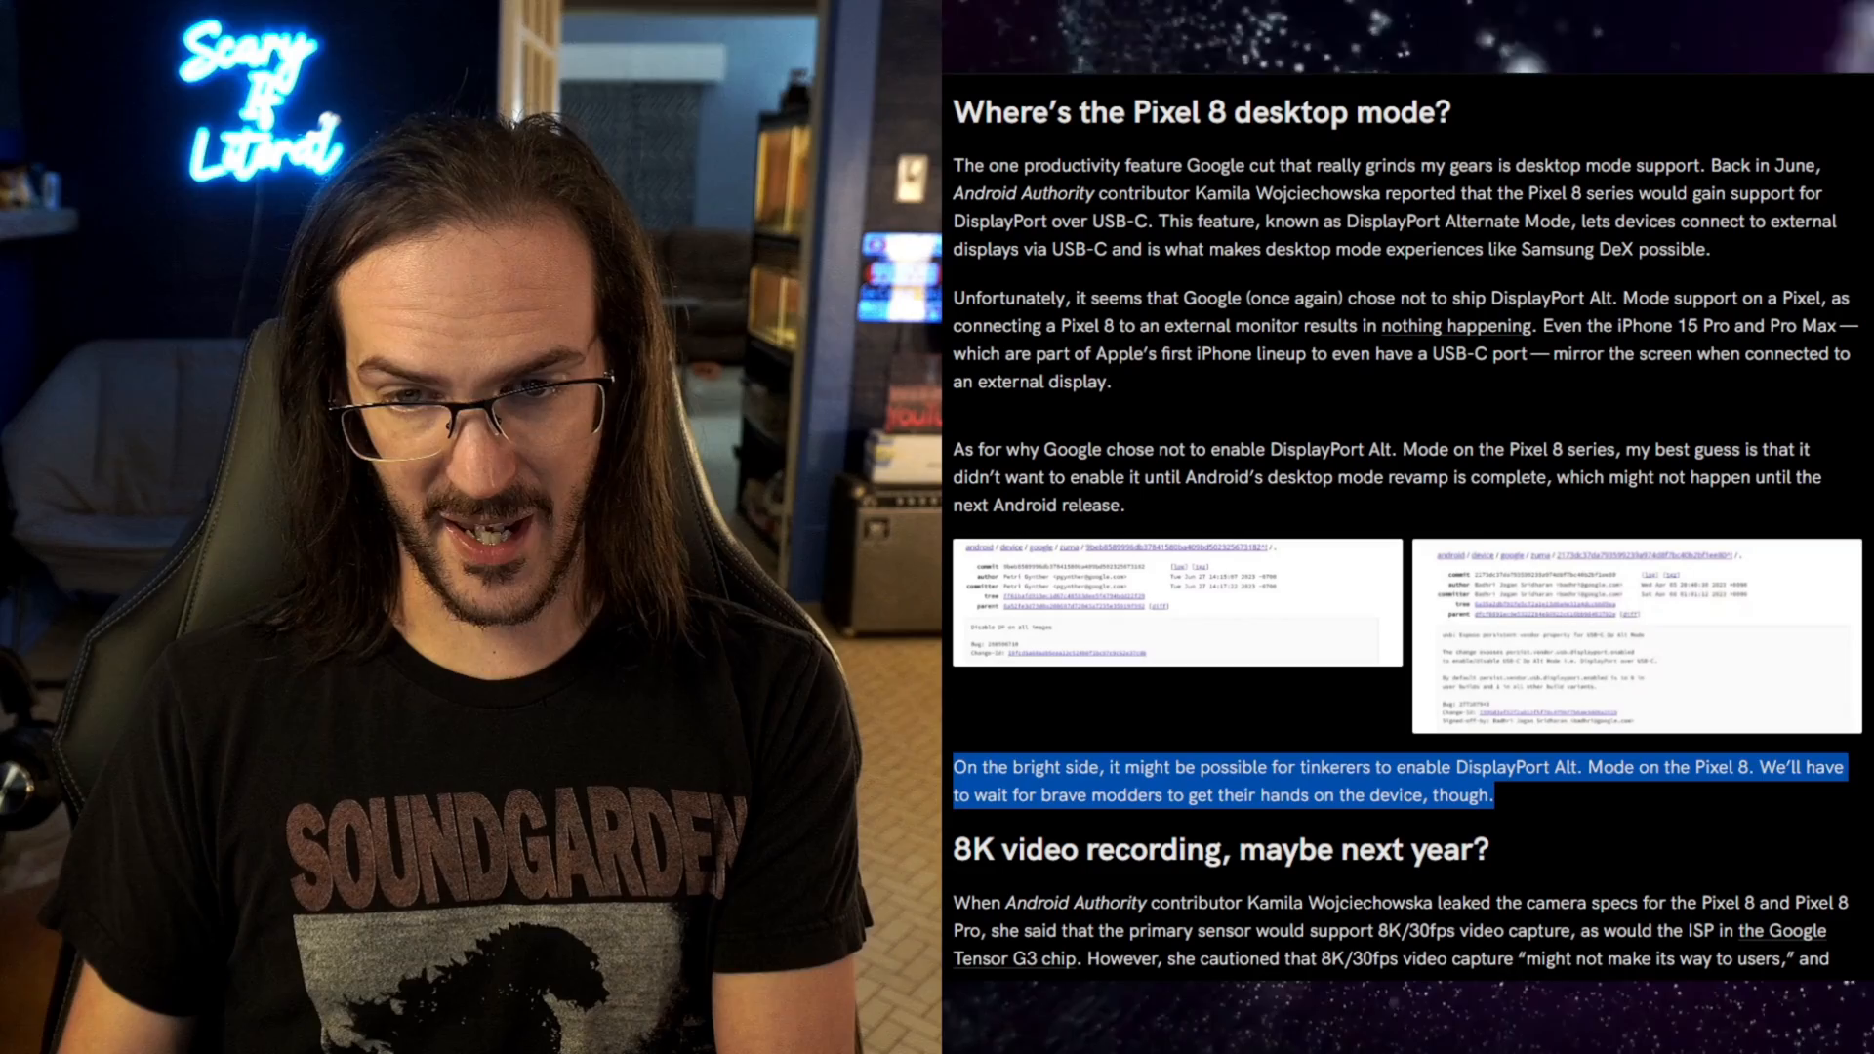
pyautogui.click(1130, 515)
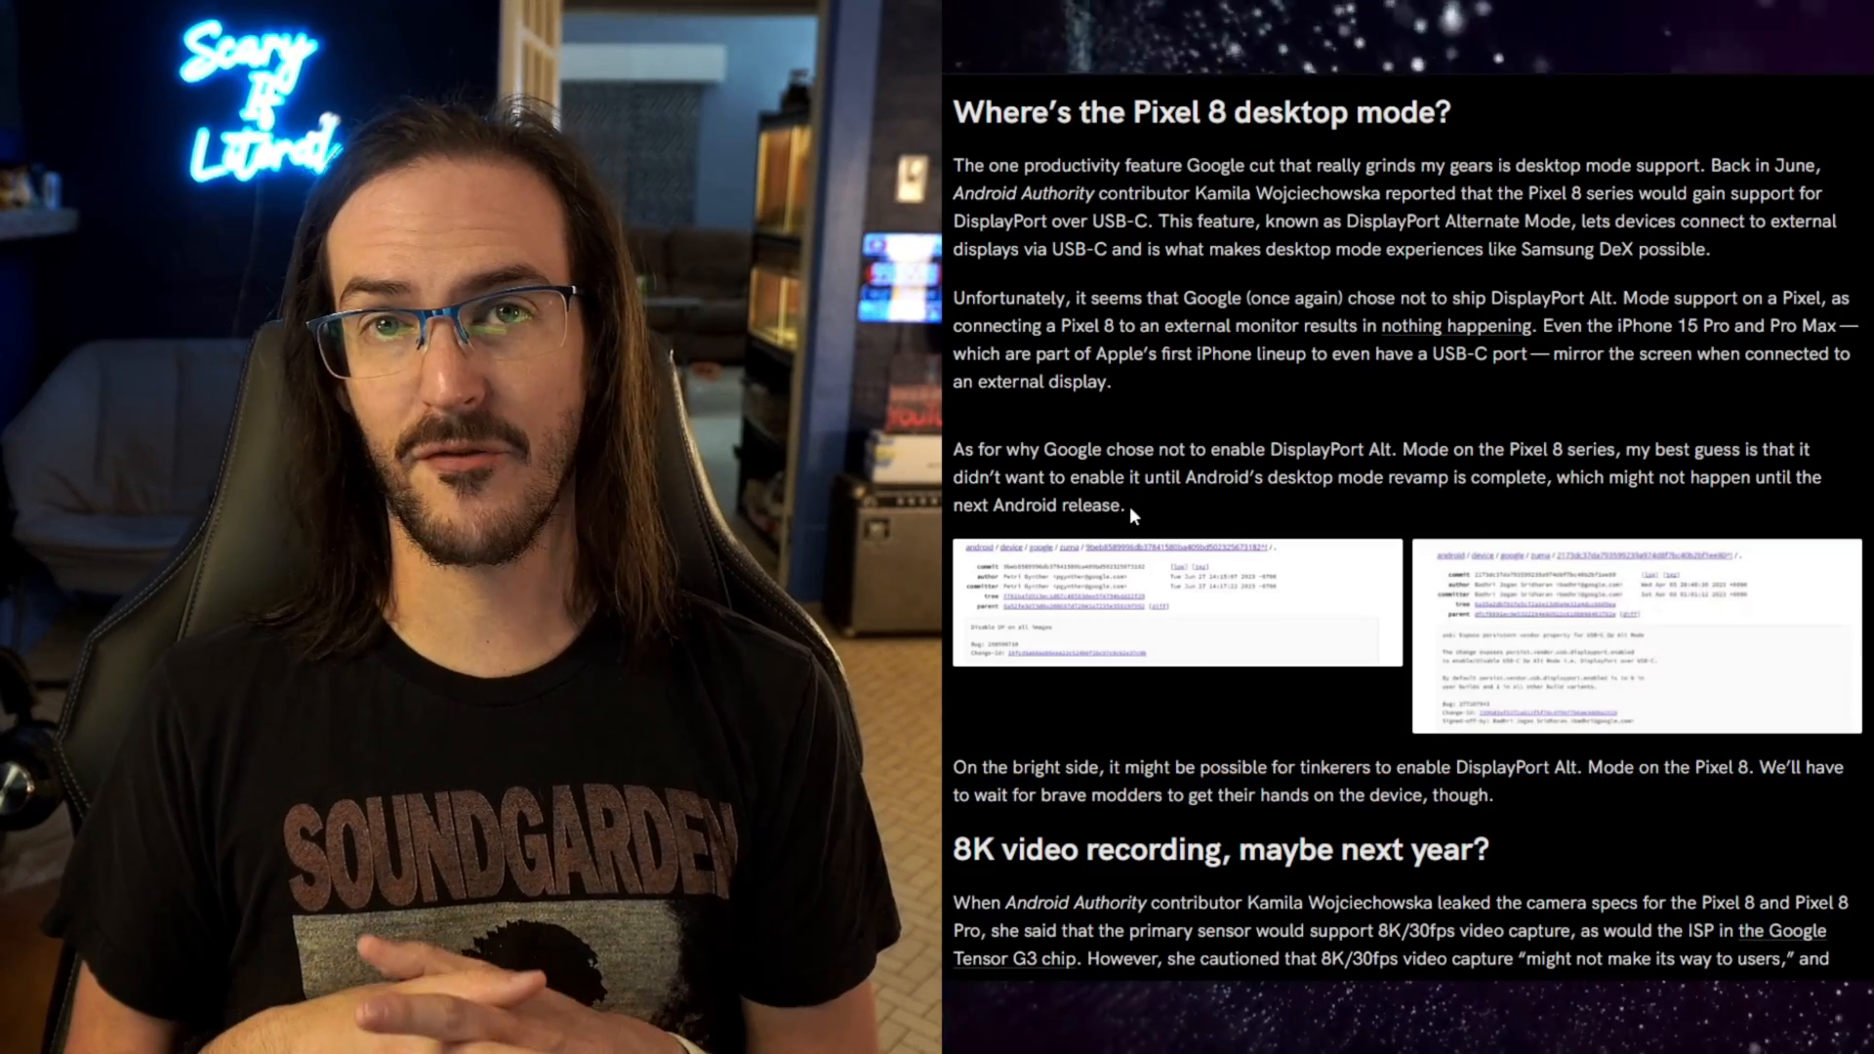